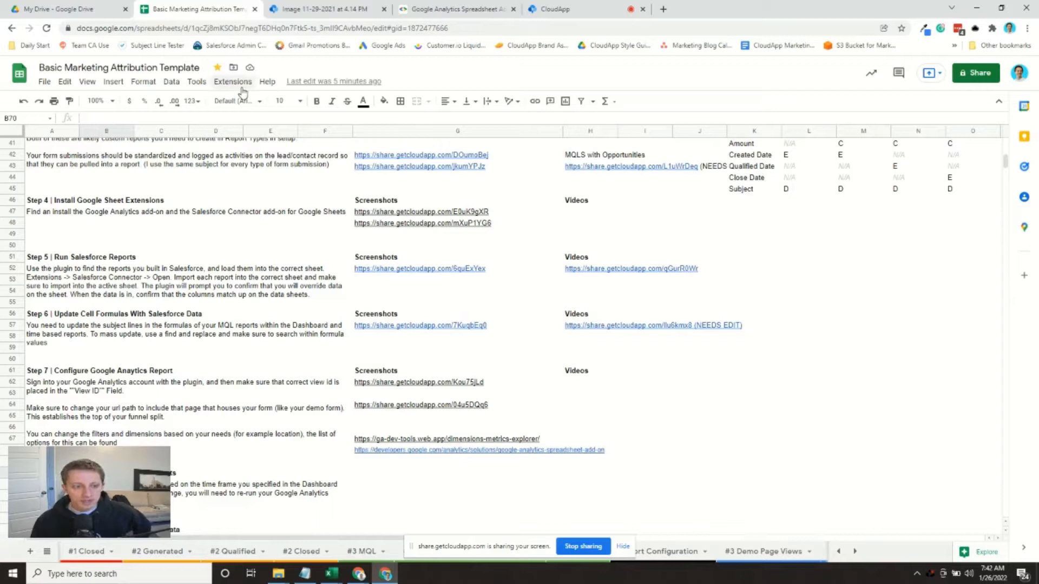
Step: Show the list of installed add-on extensions for Google Analytics
click(232, 81)
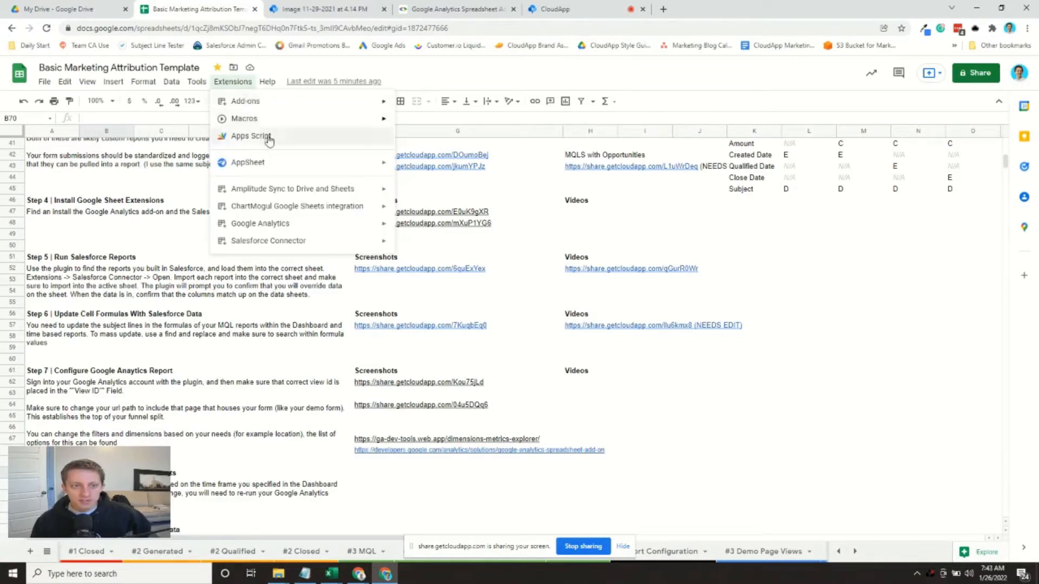
mouse_move(260, 223)
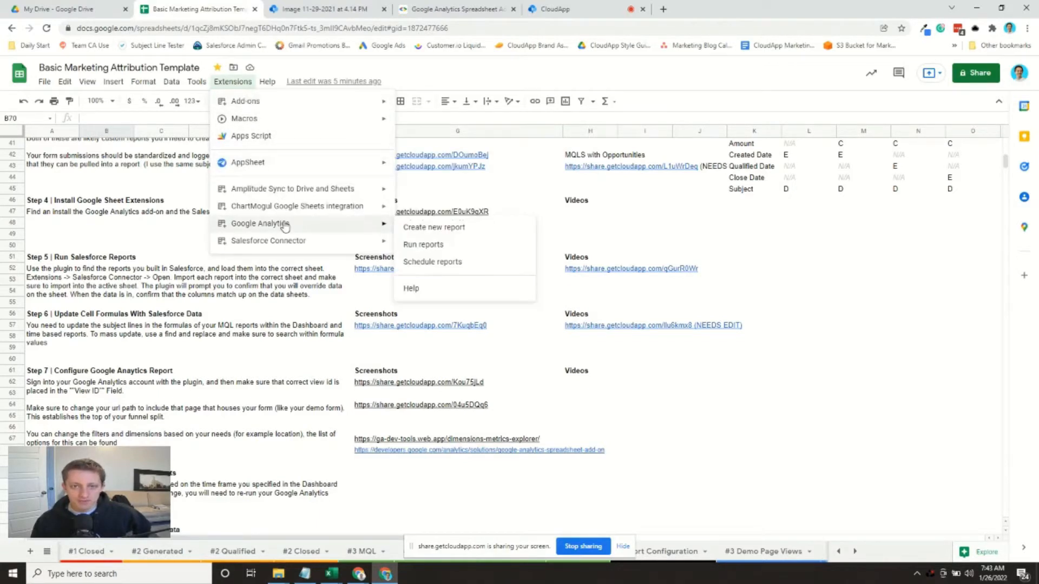
mouse_move(291, 188)
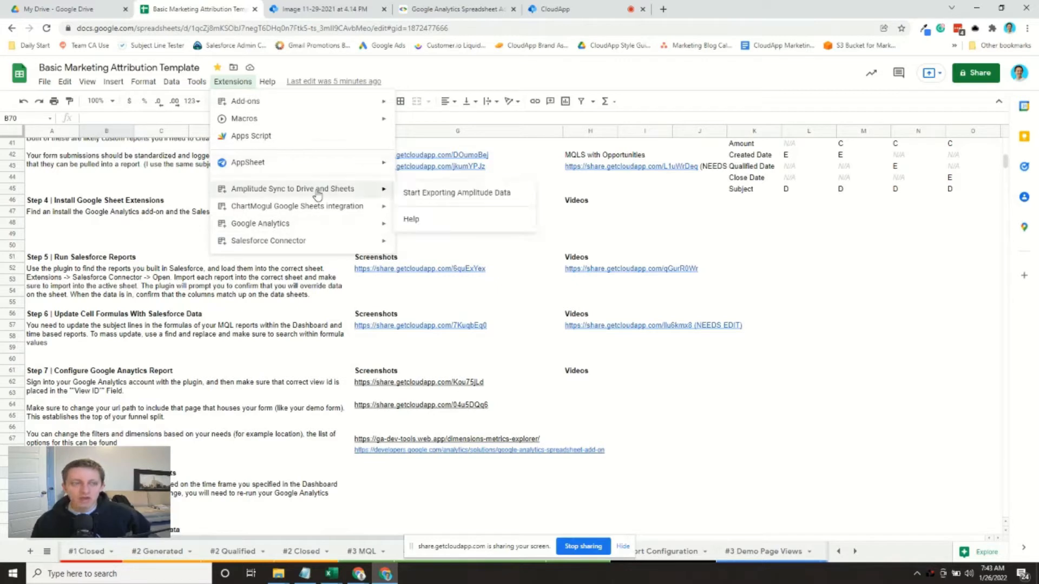
mouse_move(260, 224)
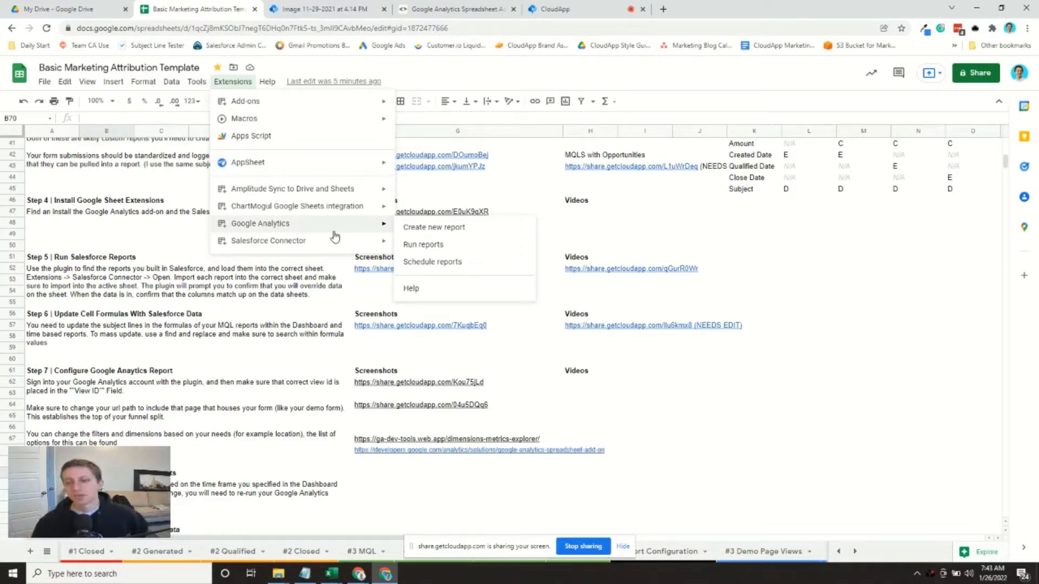
mouse_move(482, 251)
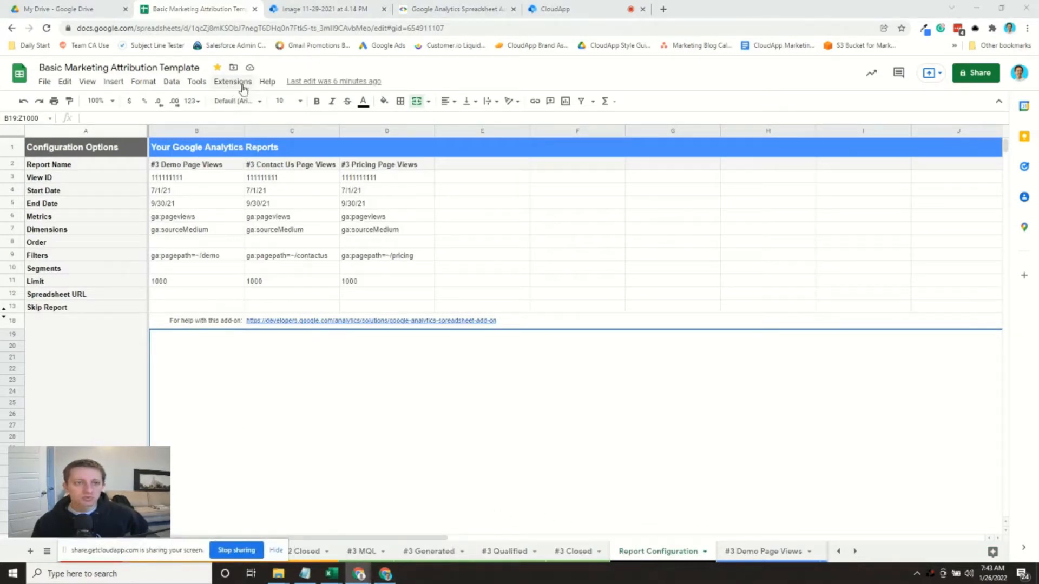
click(232, 80)
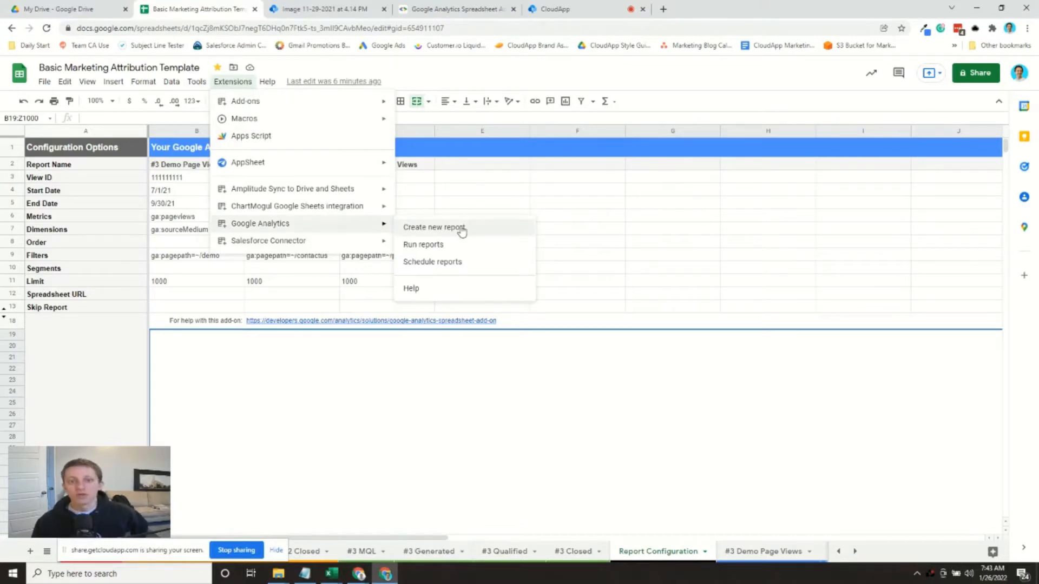
click(434, 227)
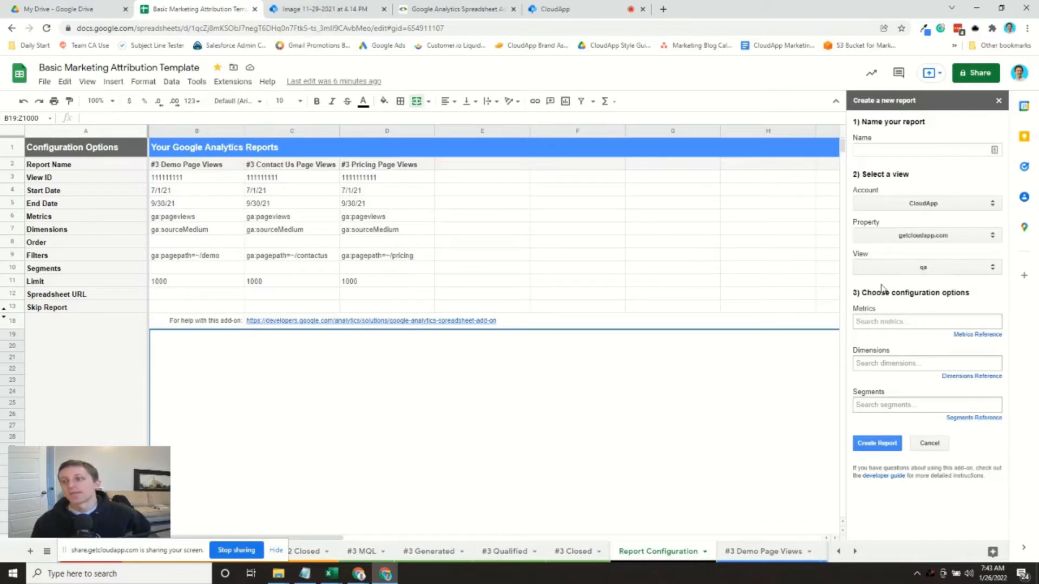
click(925, 149)
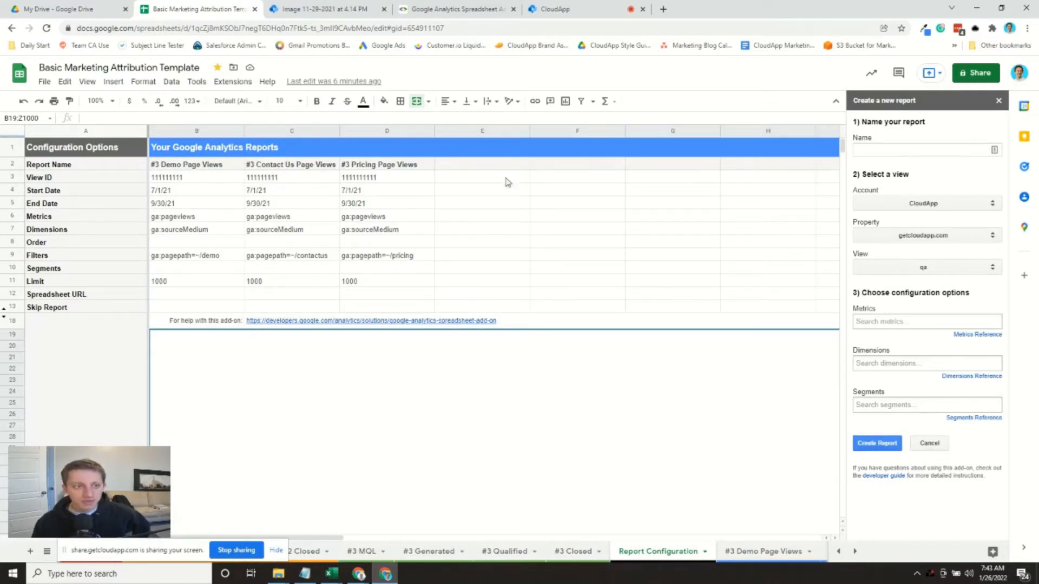
mouse_move(350, 269)
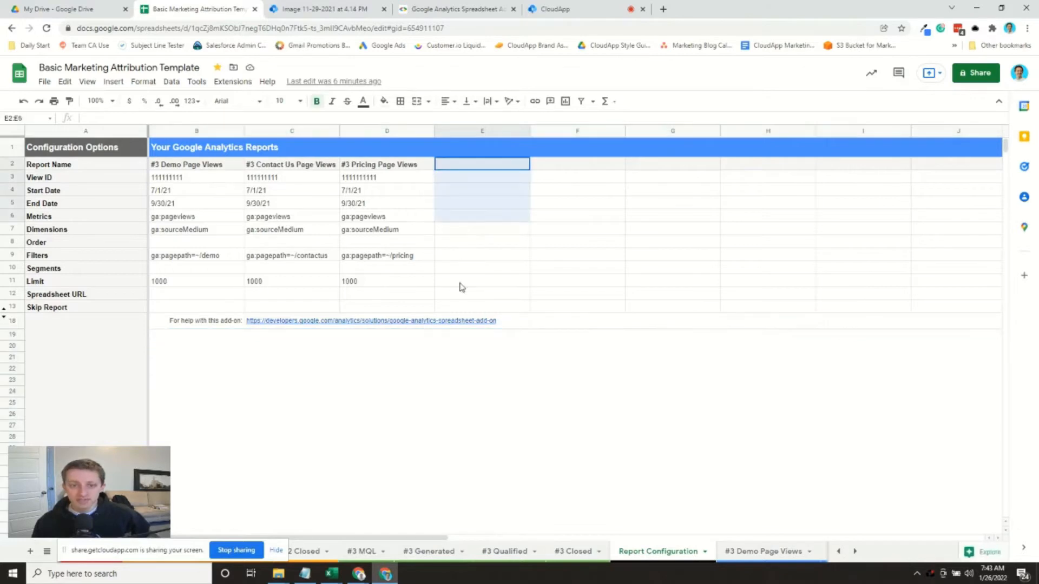
click(482, 281)
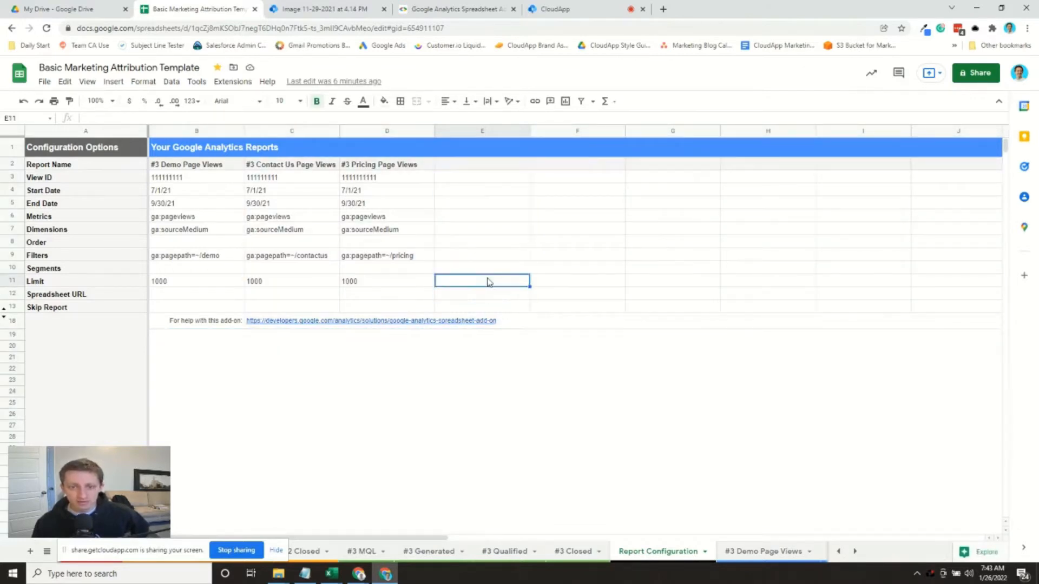
click(482, 203)
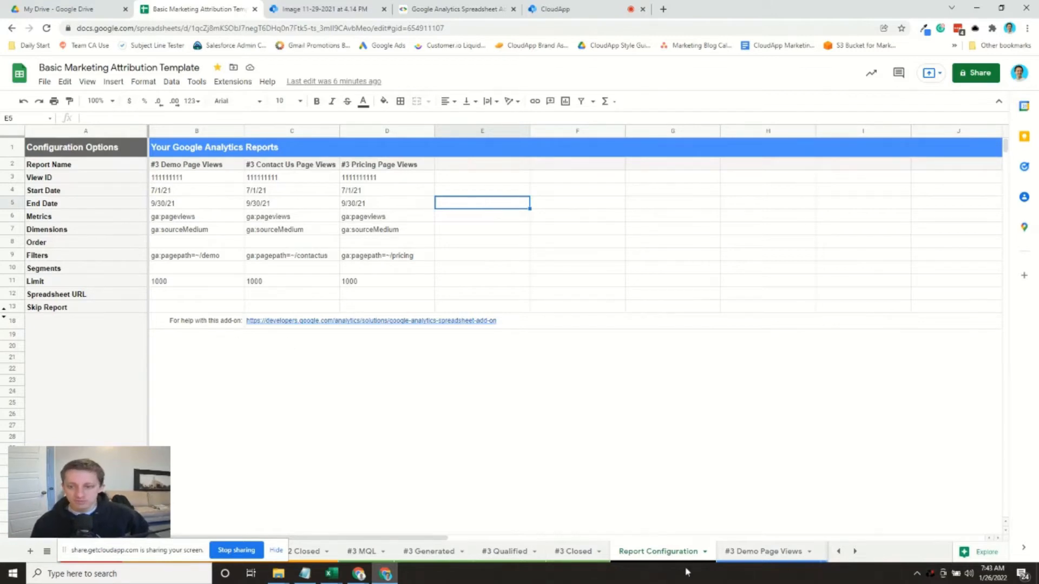
click(763, 551)
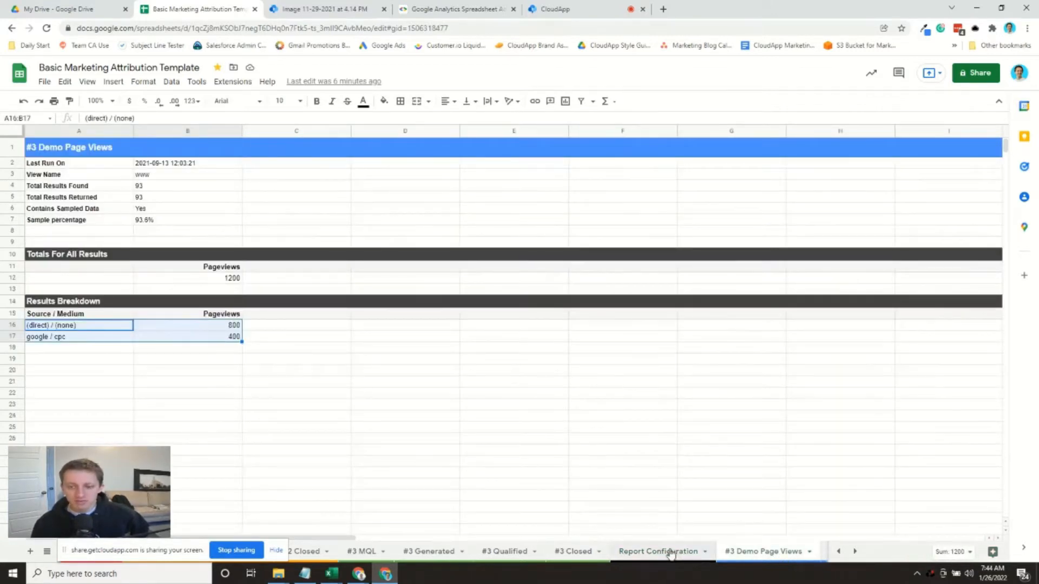
click(659, 550)
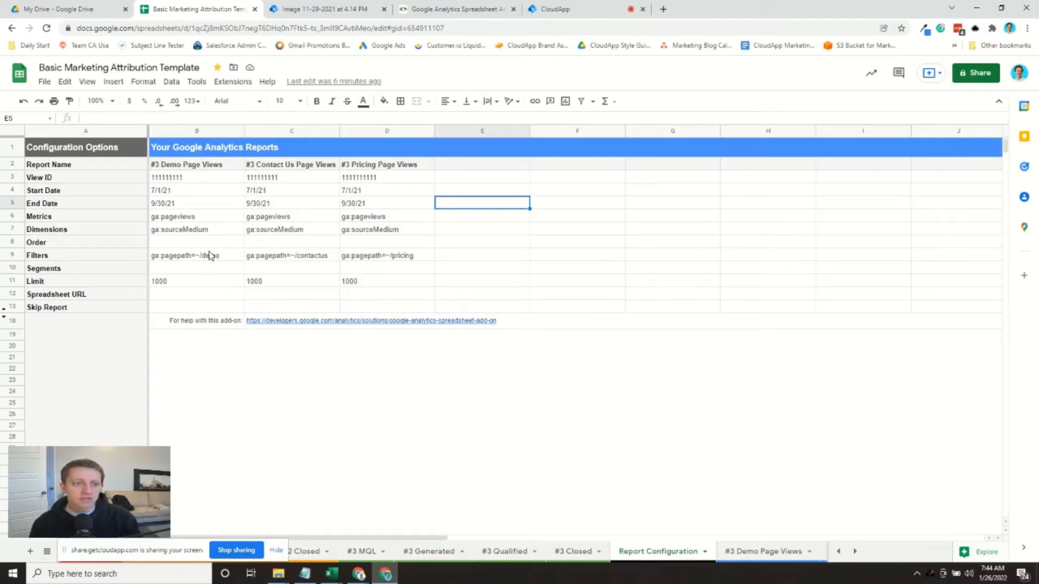
mouse_move(180, 203)
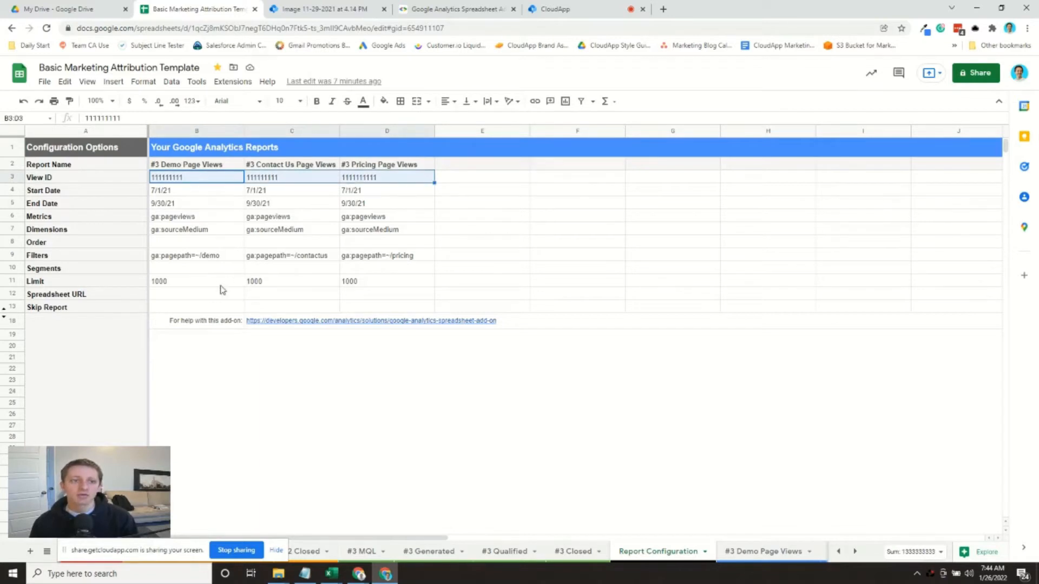
click(196, 254)
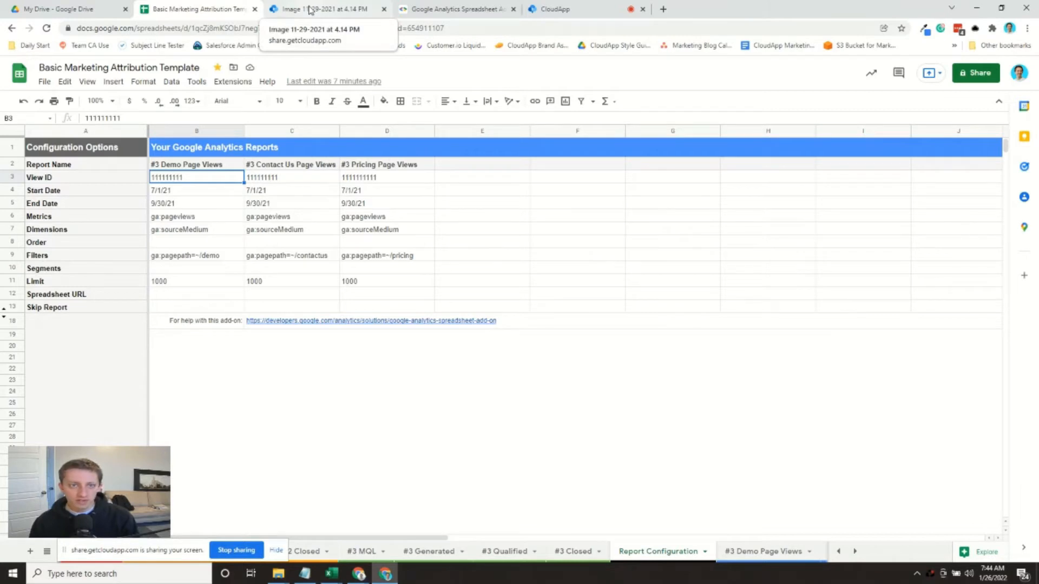
click(324, 9)
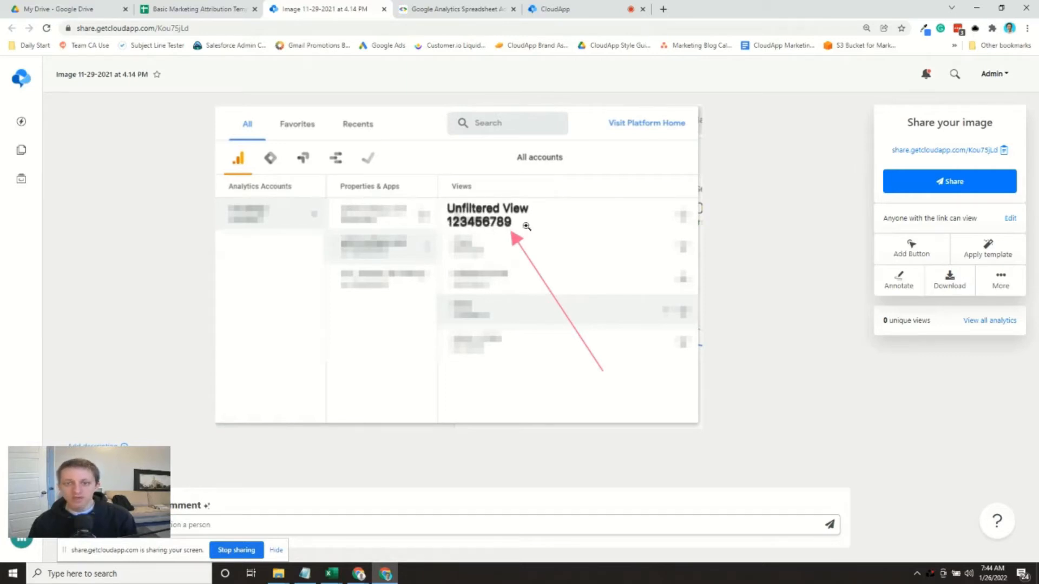
mouse_move(595, 237)
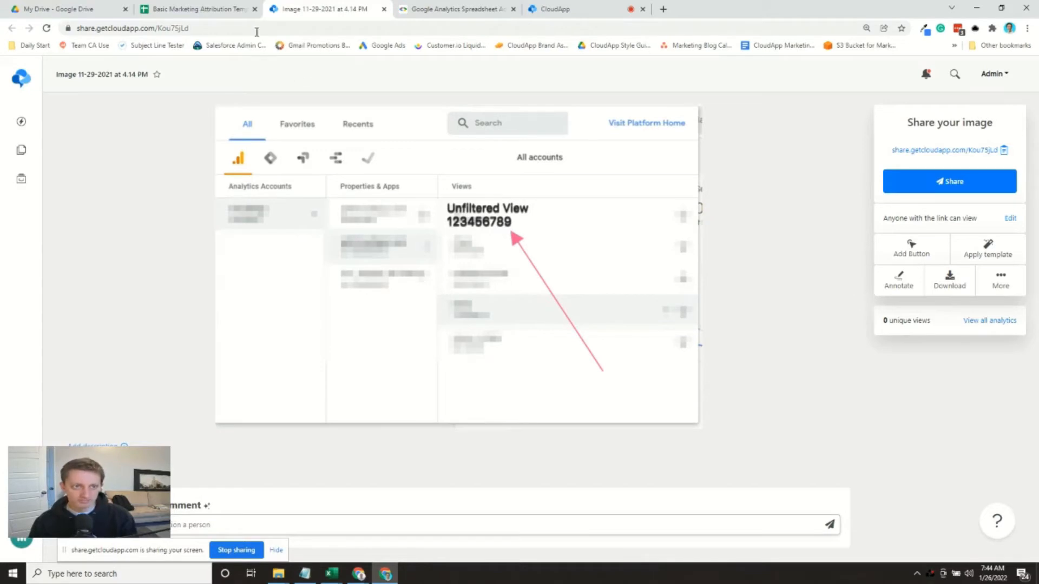
click(196, 8)
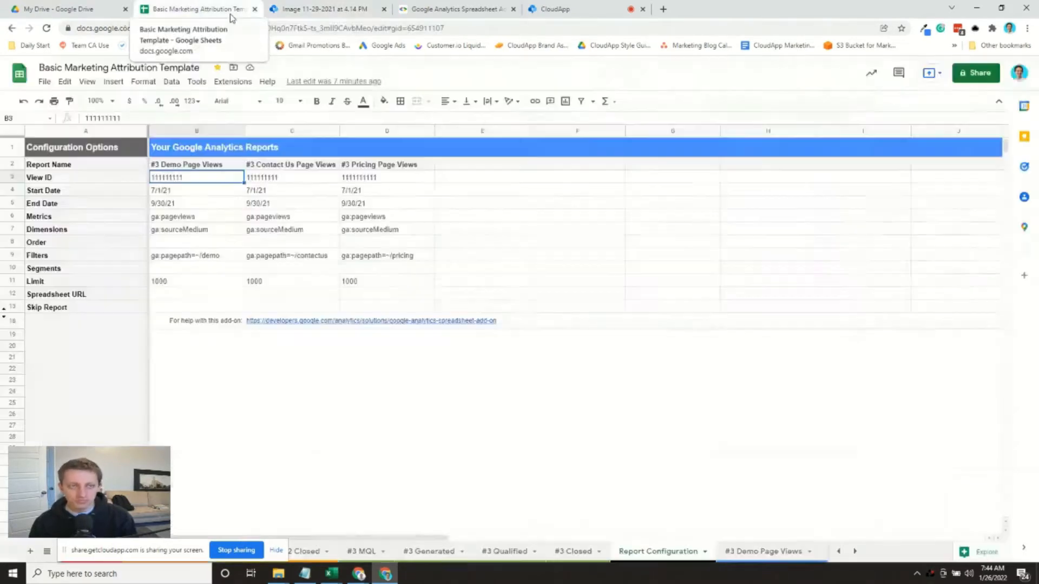
click(196, 190)
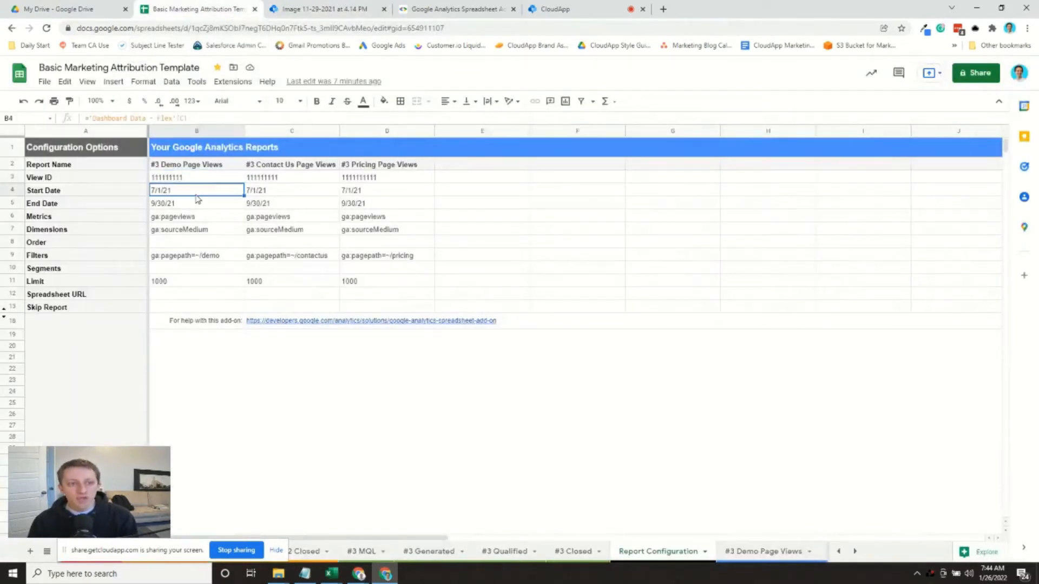
click(196, 204)
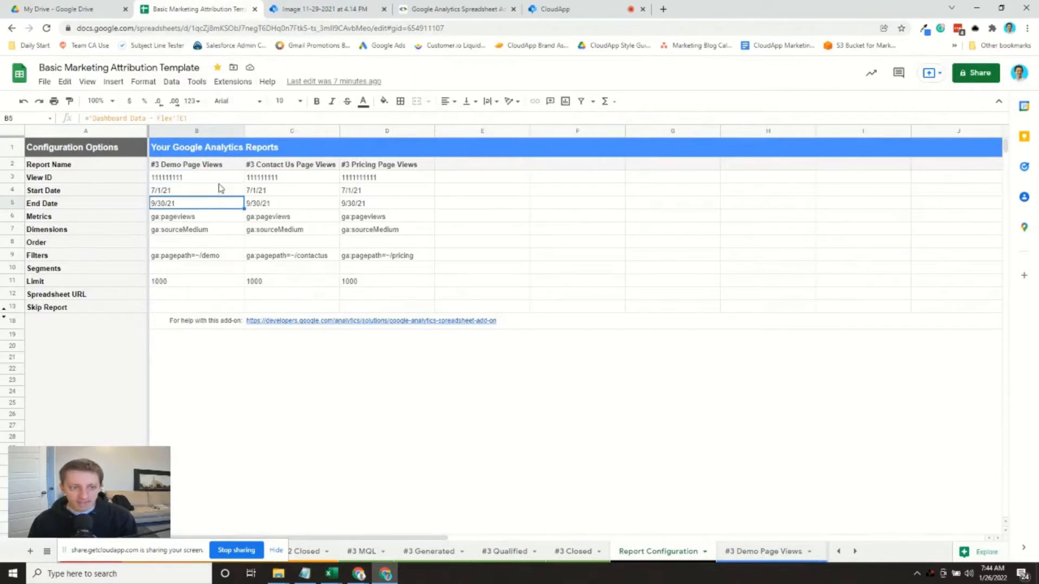
click(196, 190)
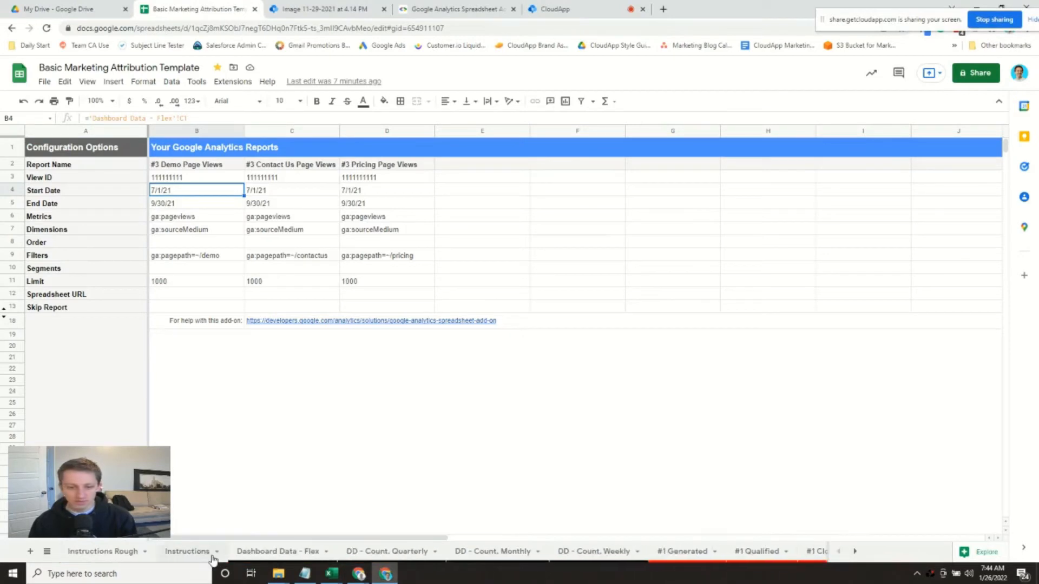
click(278, 551)
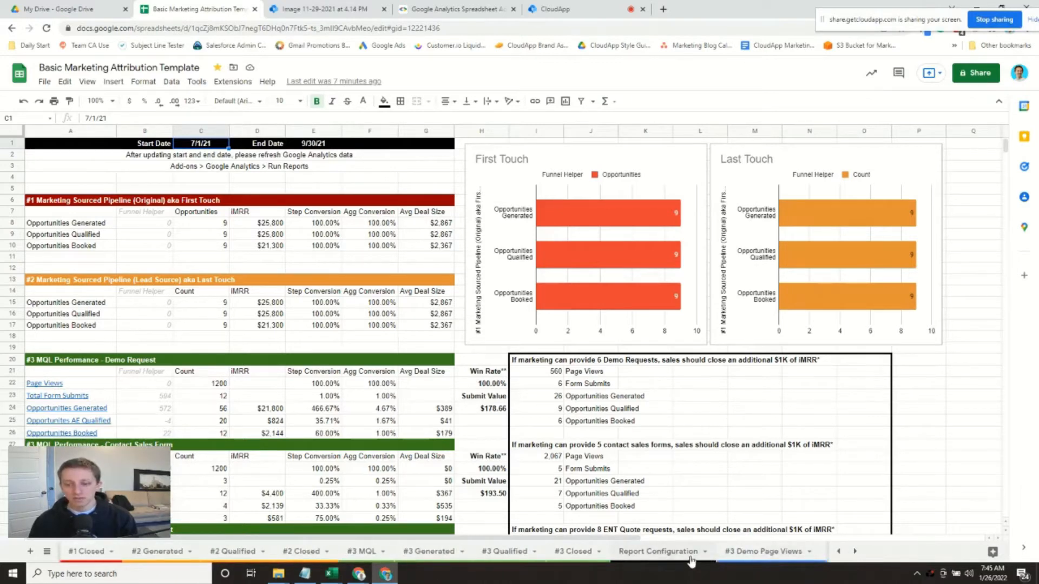
click(657, 551)
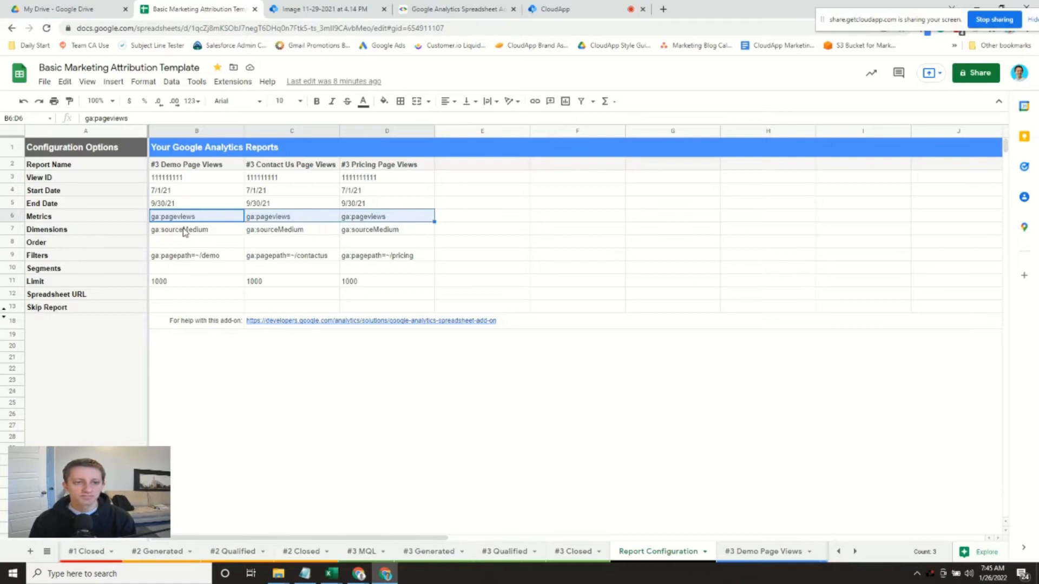
click(196, 229)
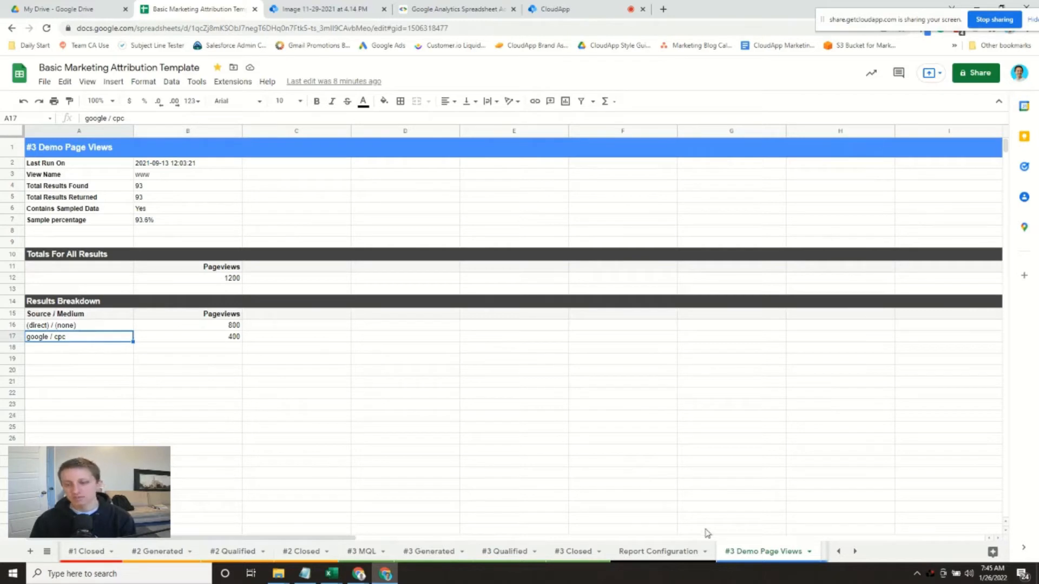
click(658, 551)
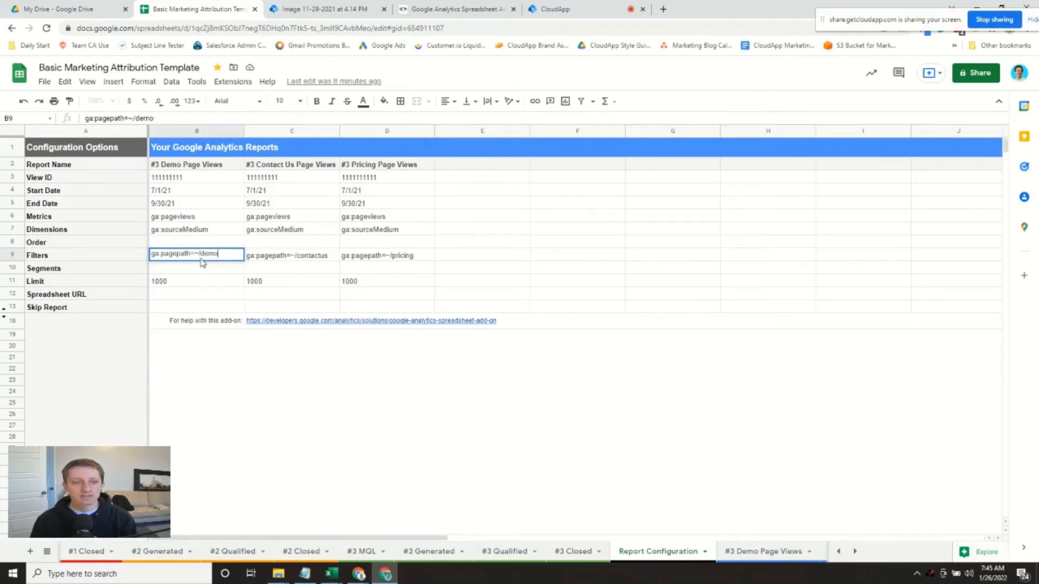
click(291, 255)
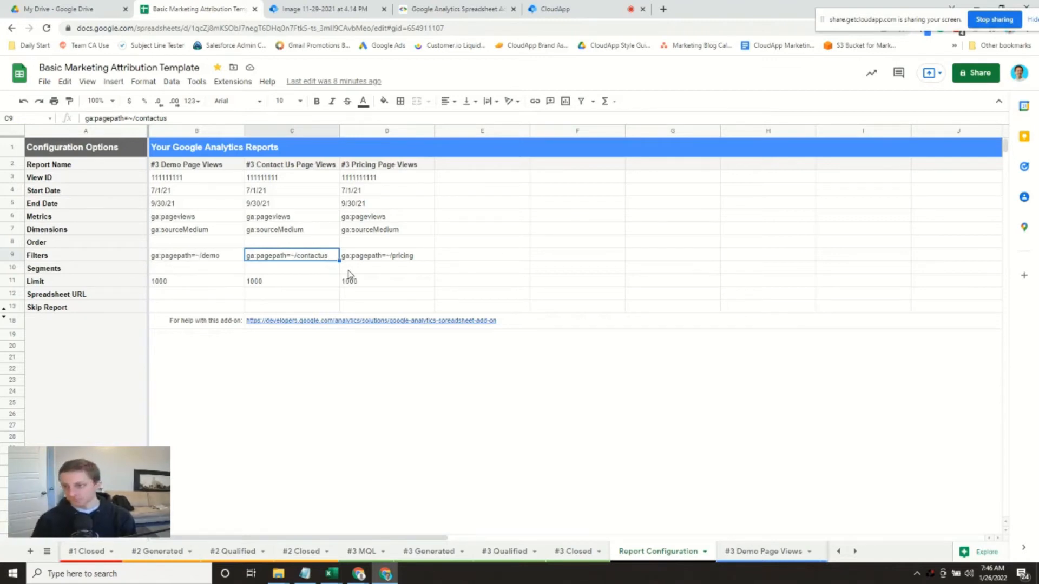
mouse_move(321, 325)
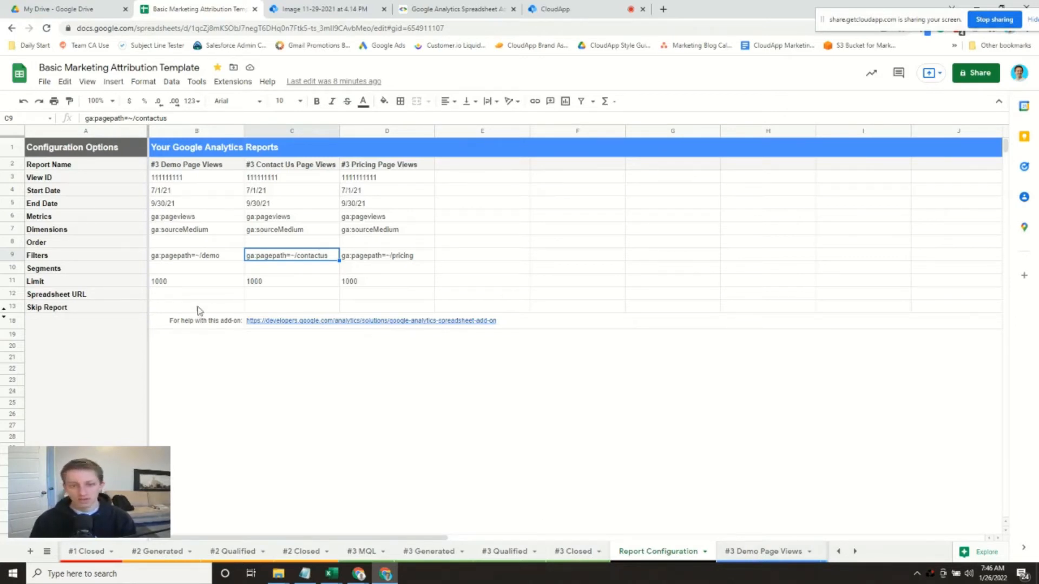
click(838, 552)
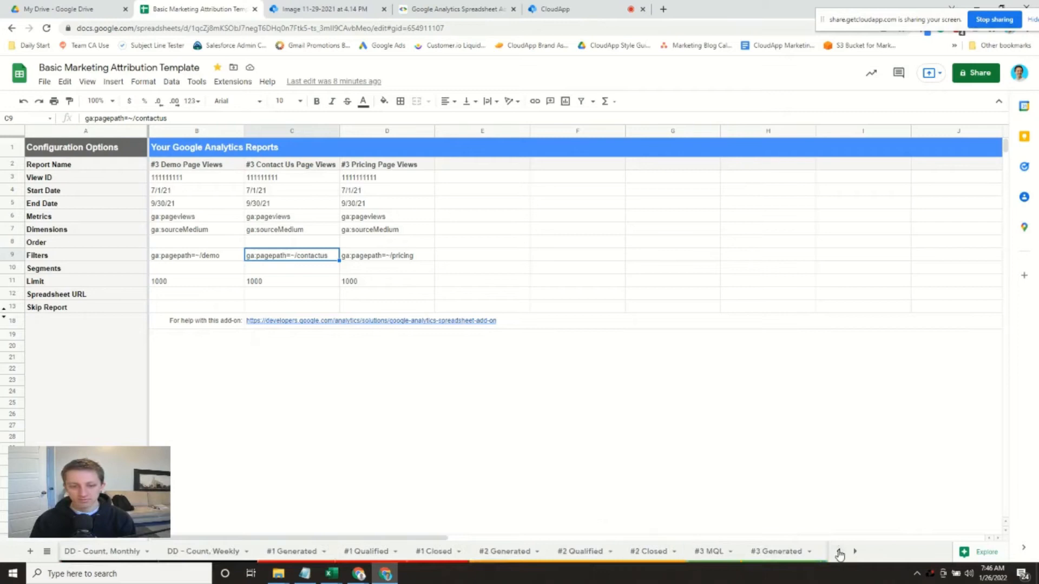
click(839, 552)
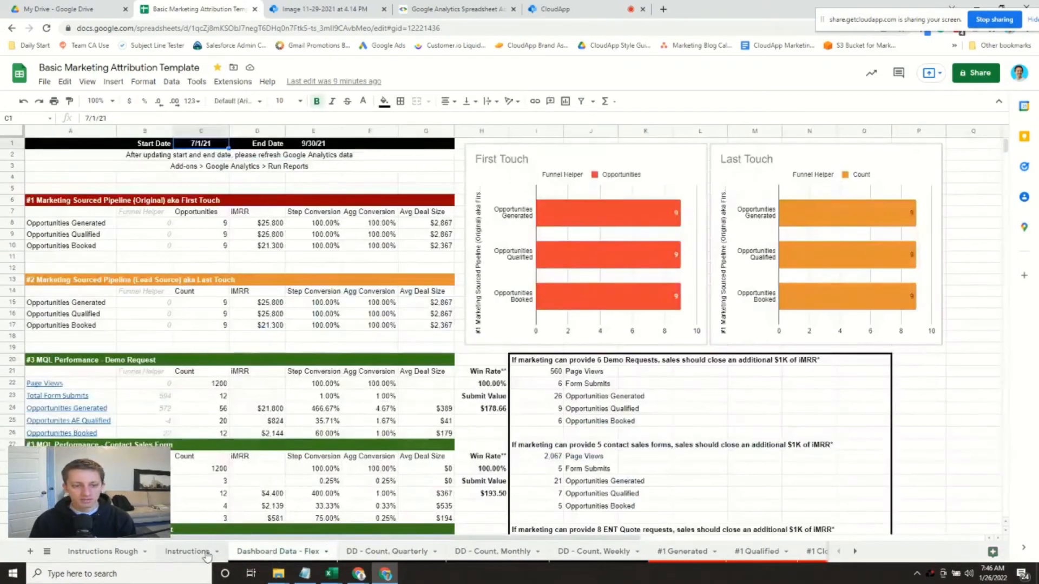
click(188, 551)
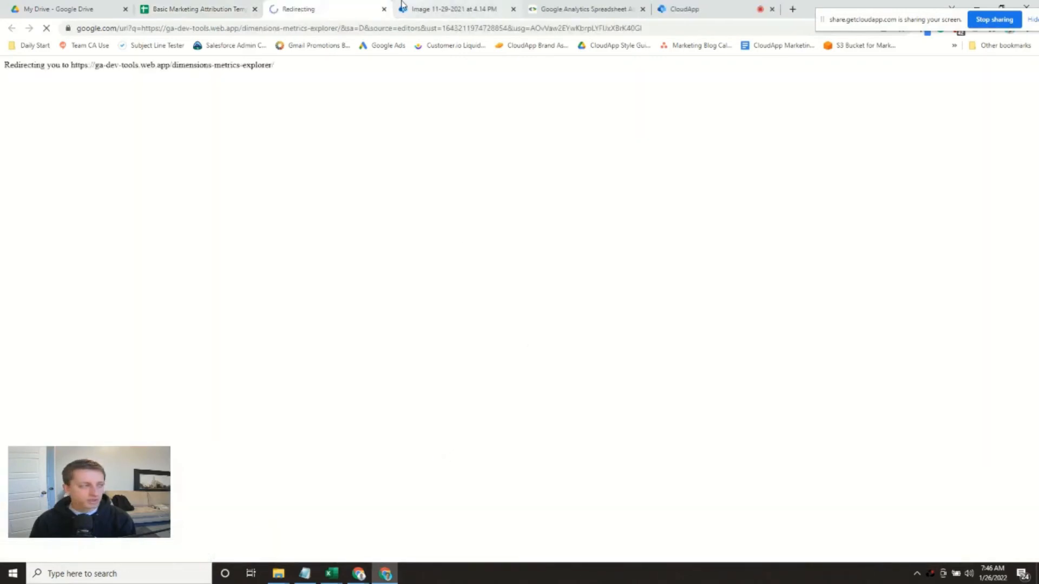
click(192, 8)
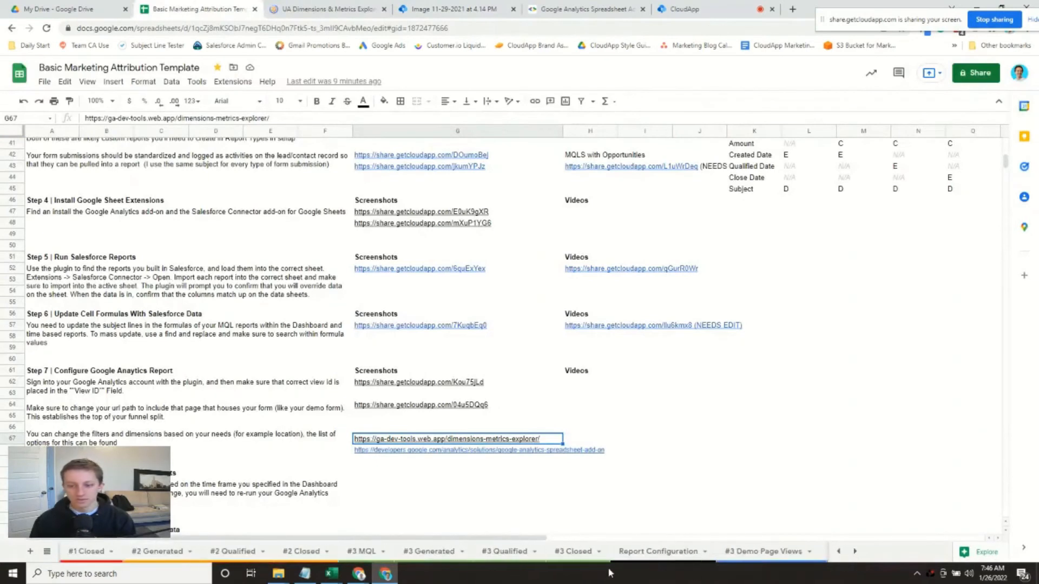
click(655, 550)
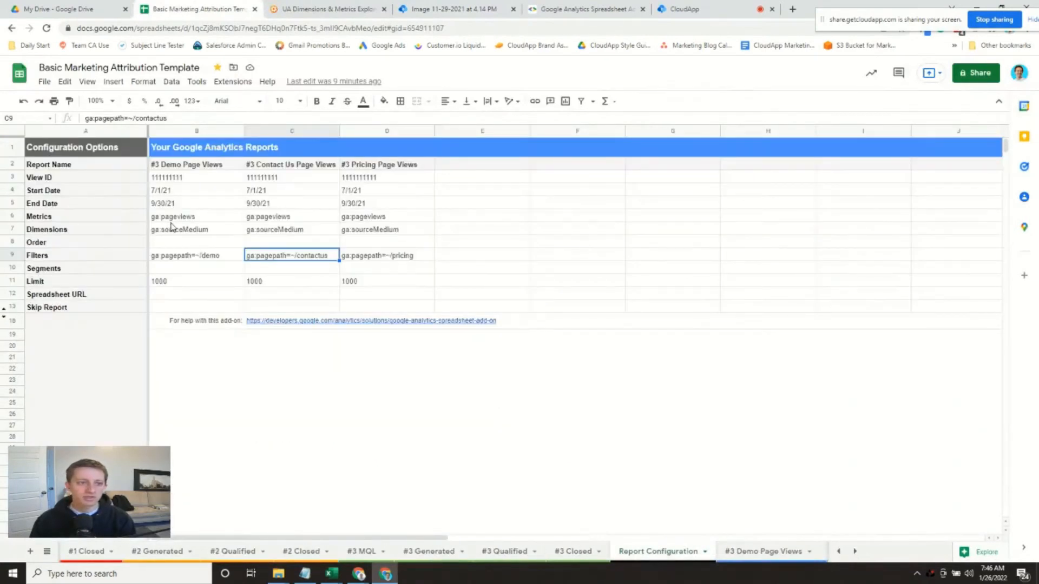
click(195, 229)
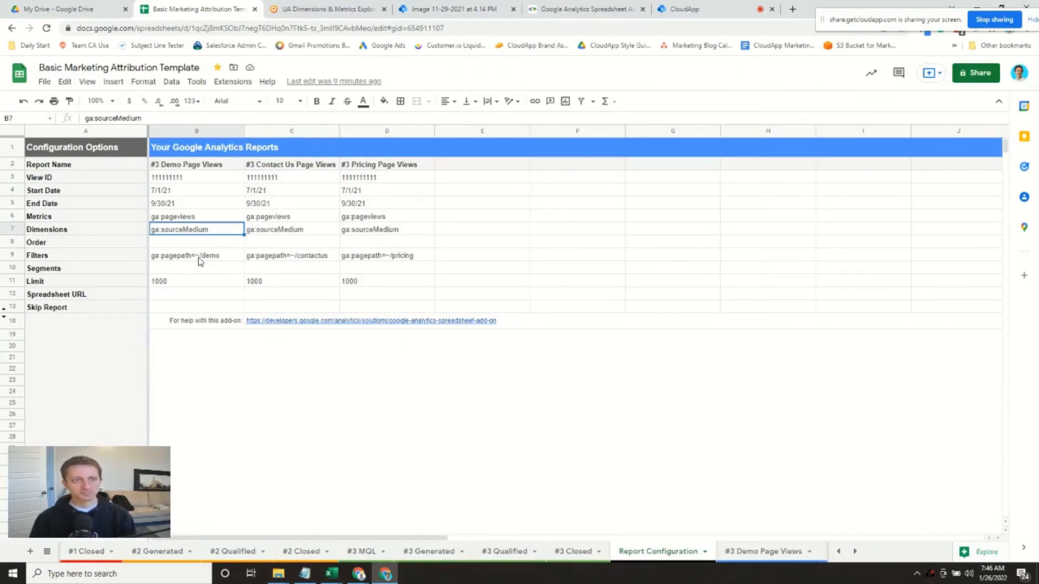
click(325, 9)
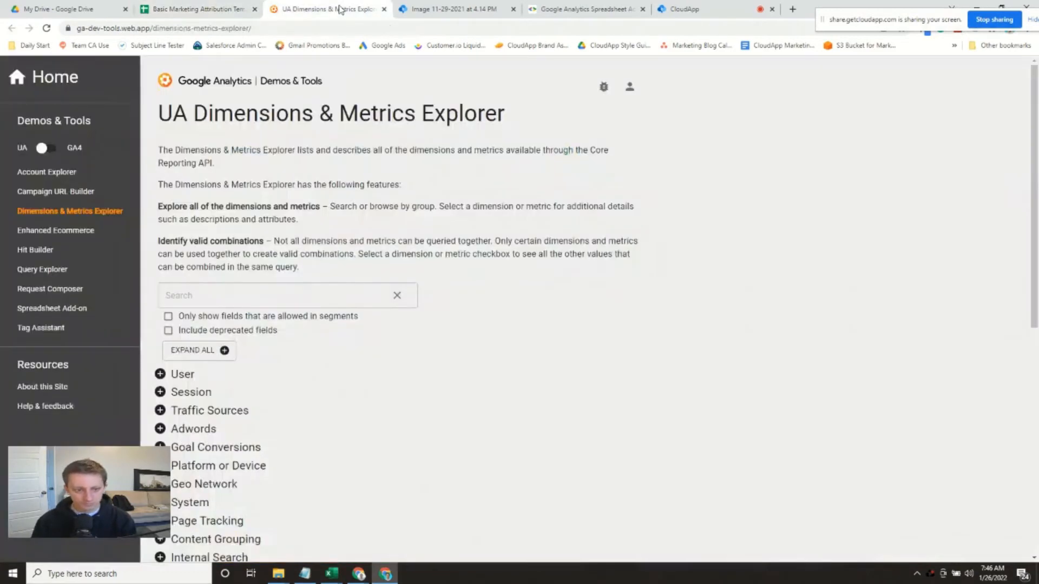
mouse_move(312, 176)
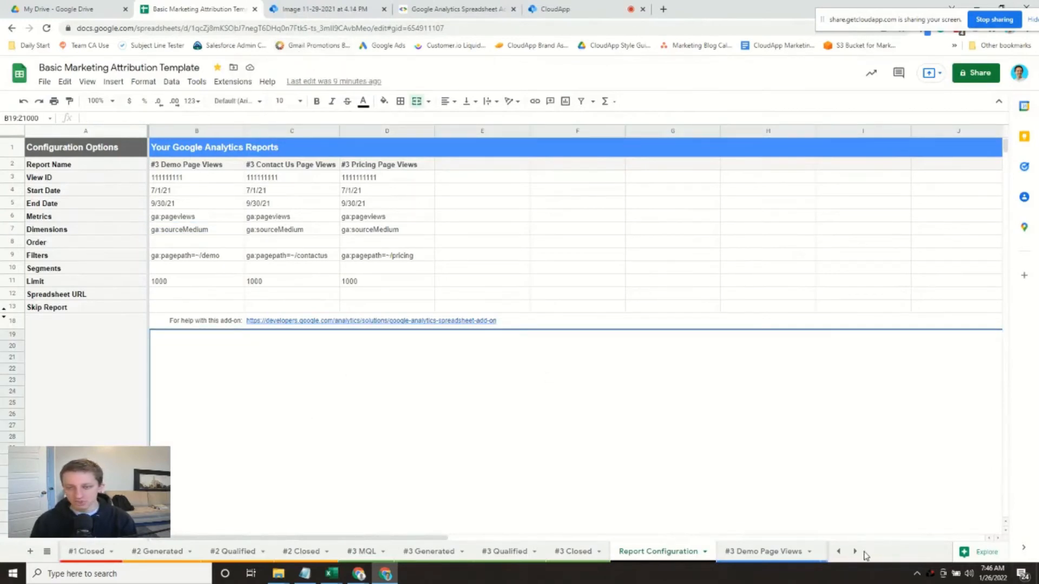
click(196, 165)
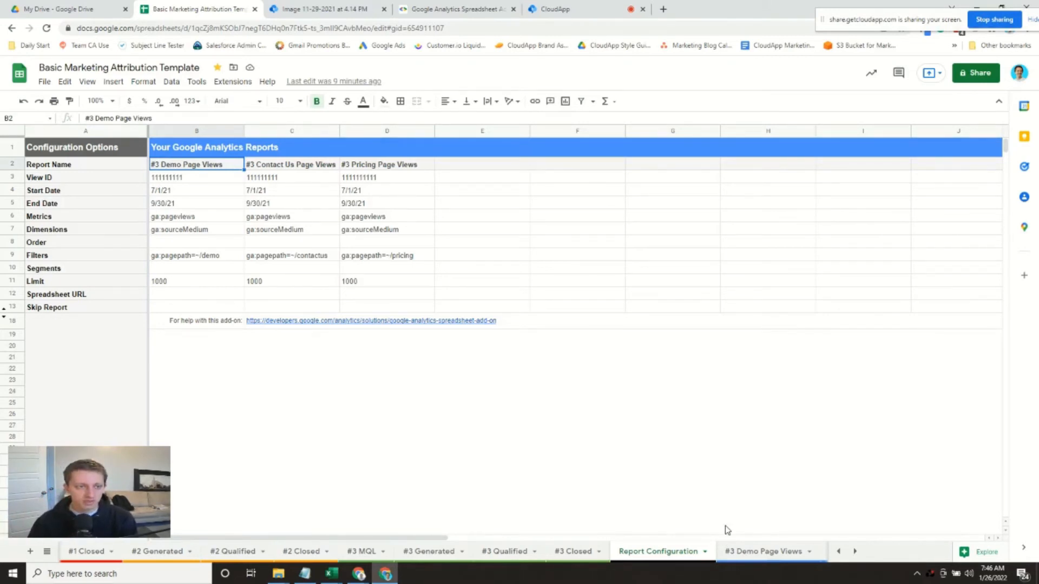
mouse_move(224, 192)
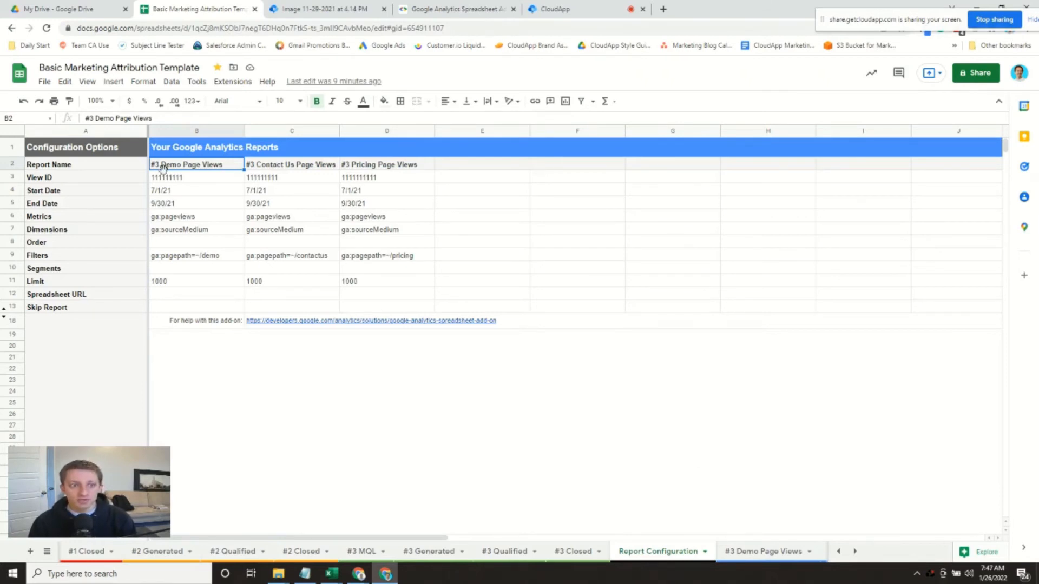
mouse_move(860, 561)
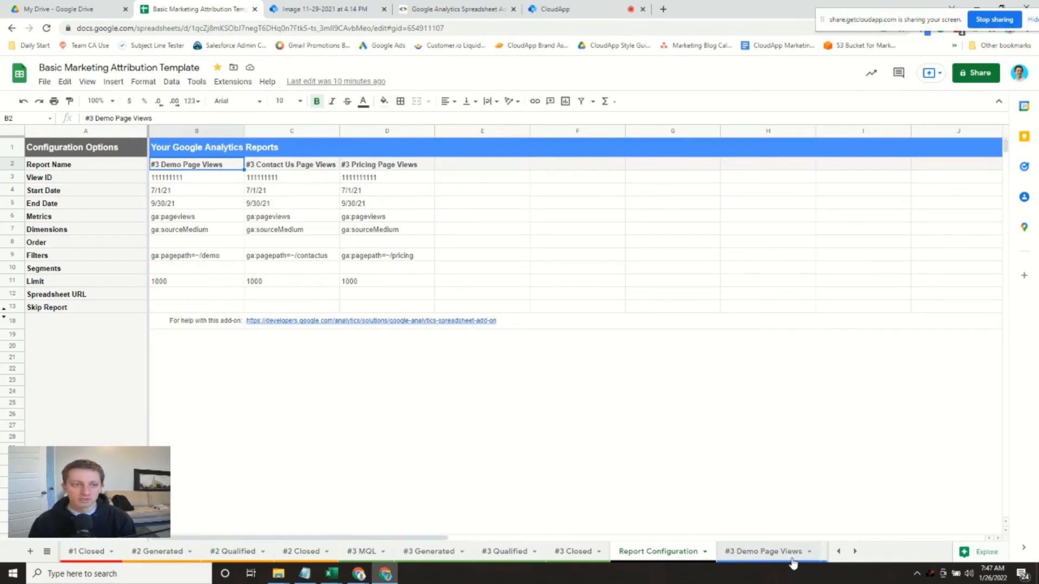
mouse_move(555, 560)
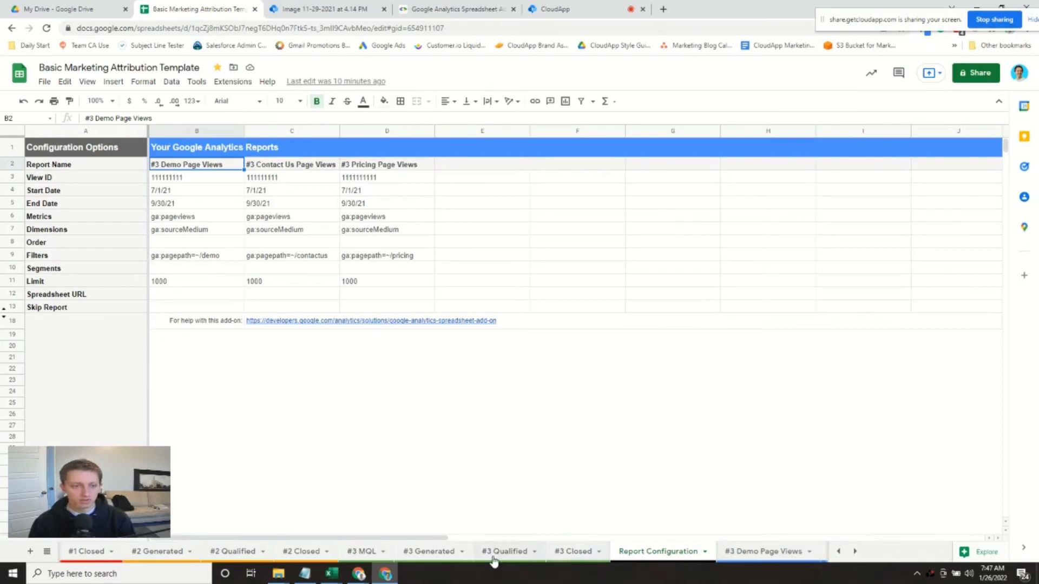
mouse_move(417, 400)
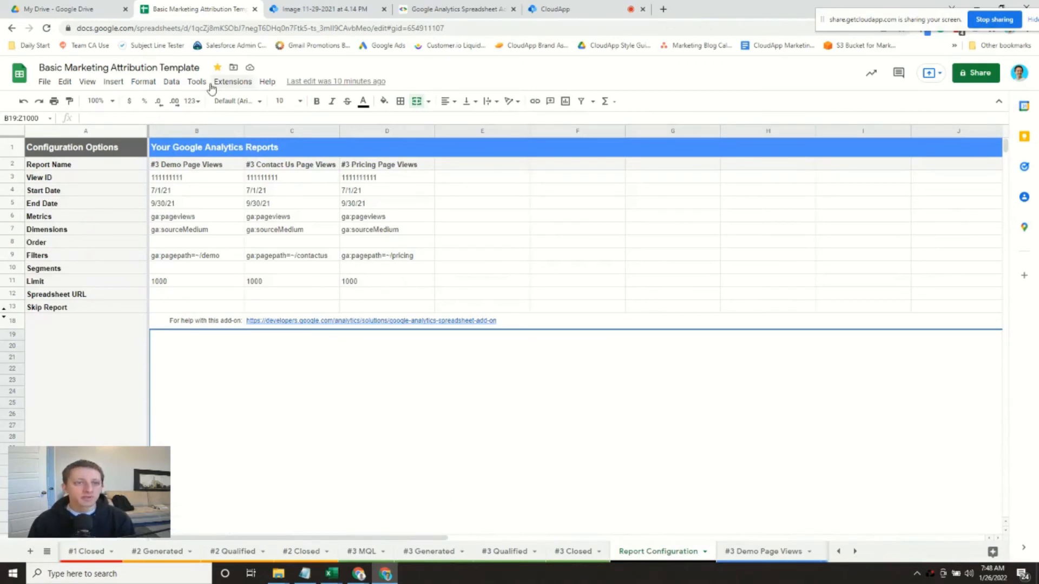
Step: Run the configured Google Analytics reports via Extensions, then view Dashboard Data - Flex
click(232, 81)
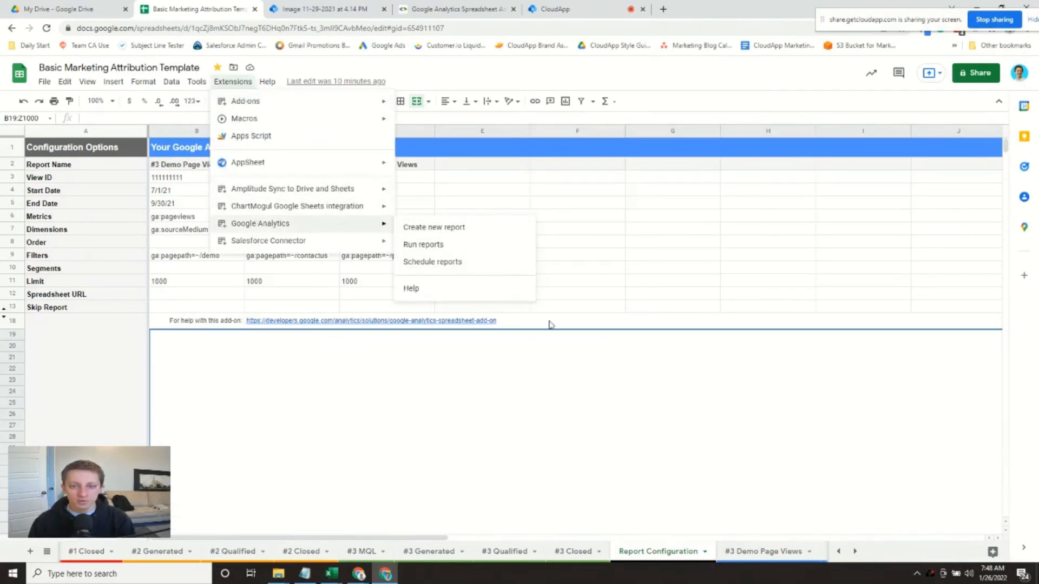
click(563, 280)
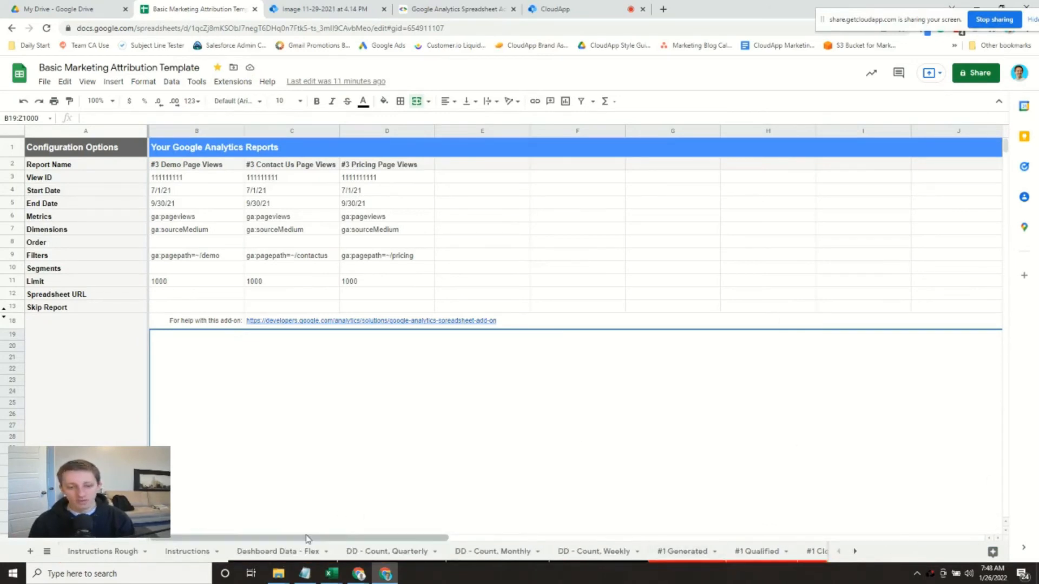
click(277, 551)
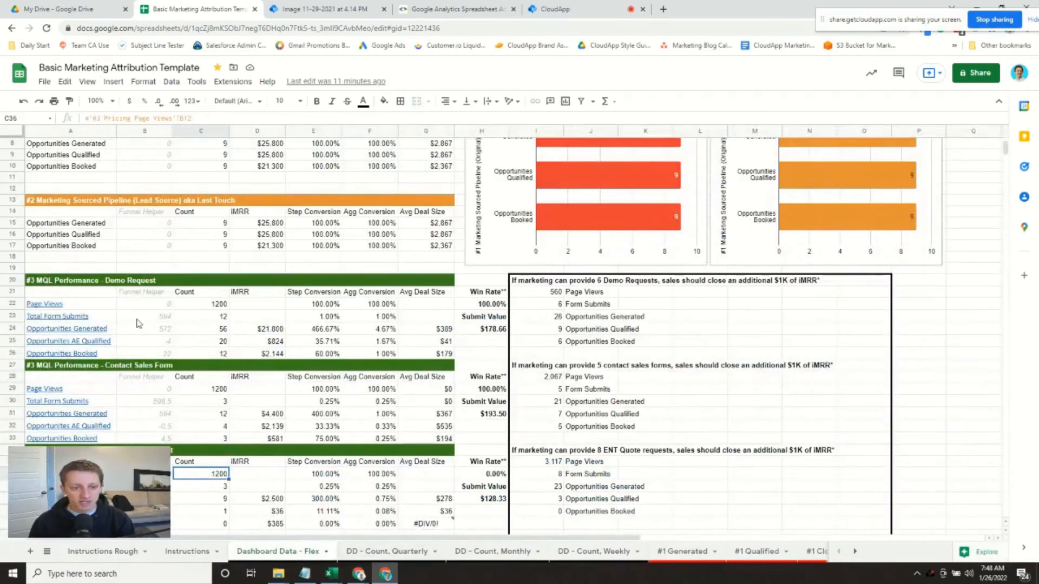
mouse_move(868, 567)
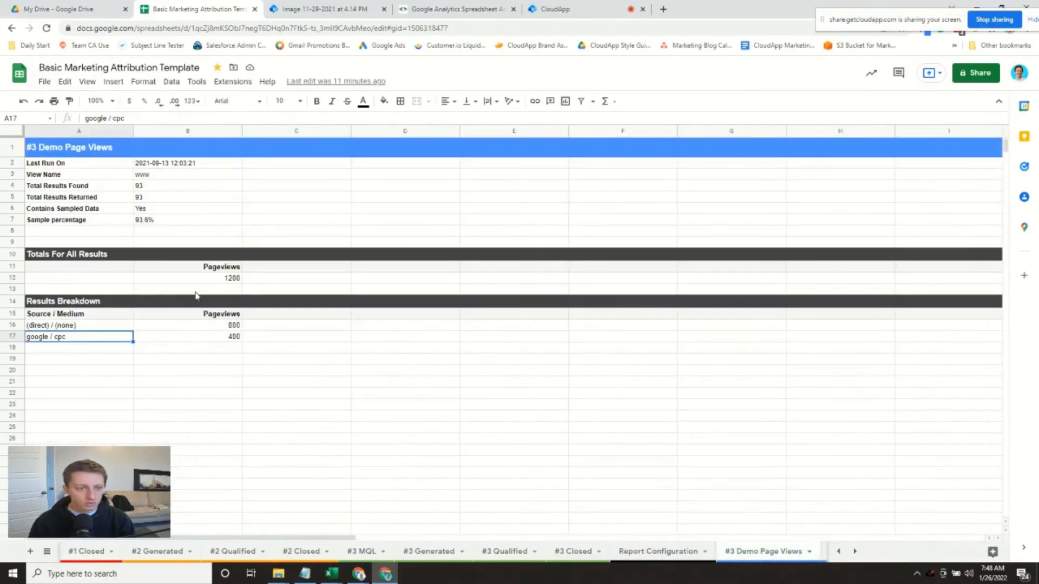
Step: Check the 1,200 total pageviews in cell B12, then return to Dashboard Data - Flex
click(186, 277)
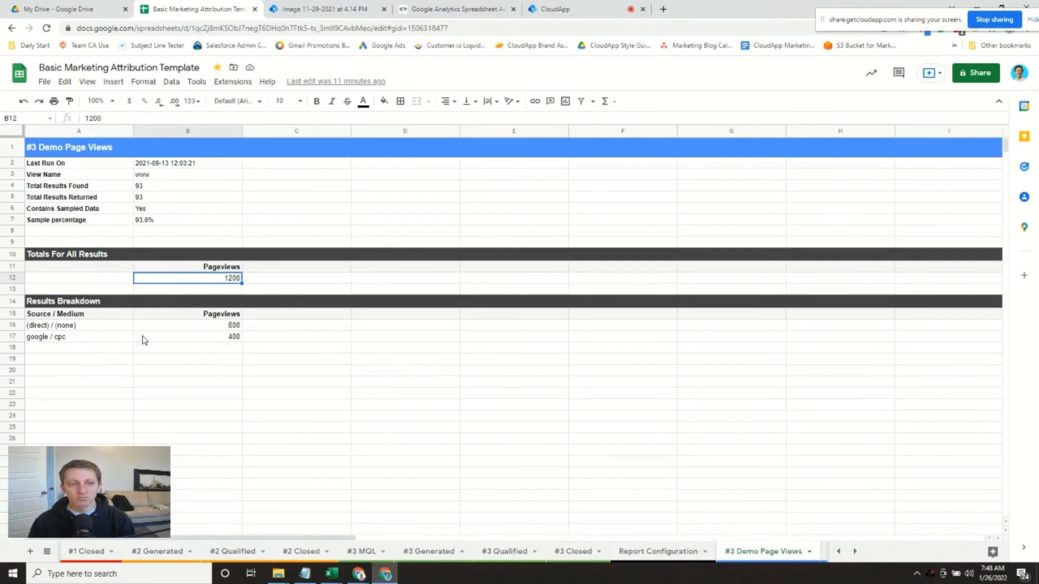
mouse_move(155, 293)
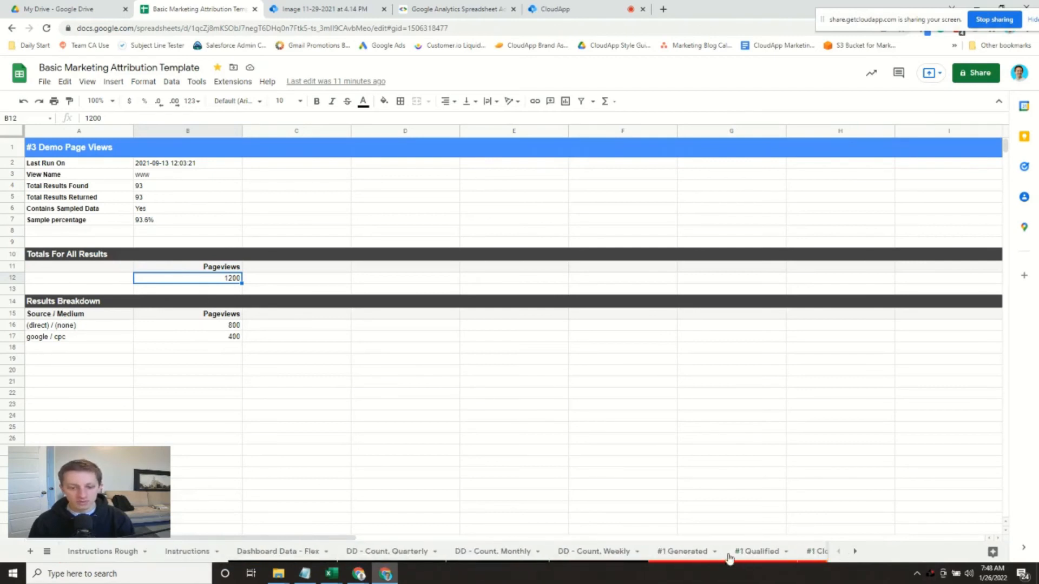
click(278, 551)
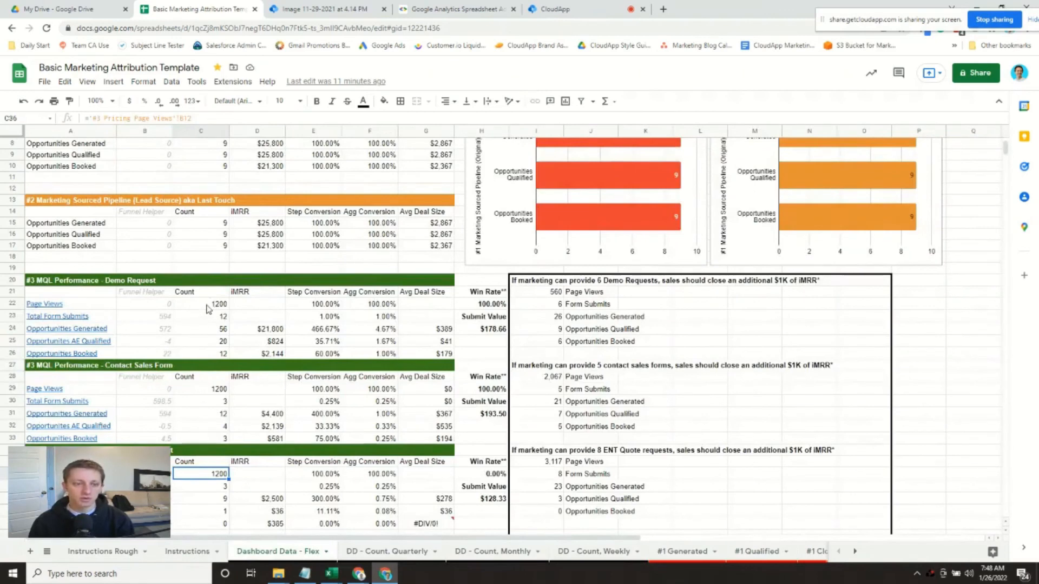
click(201, 303)
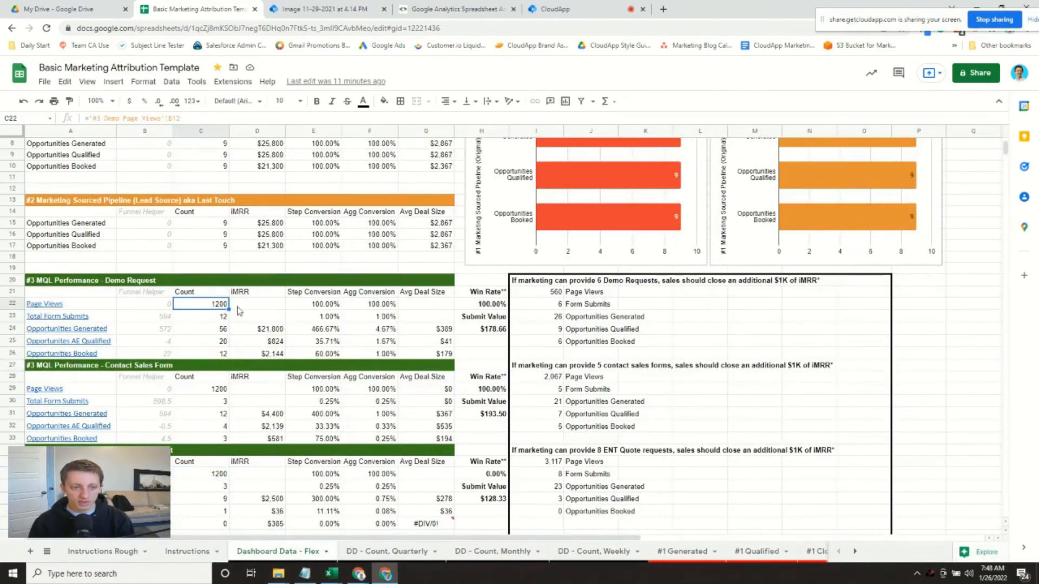
click(386, 552)
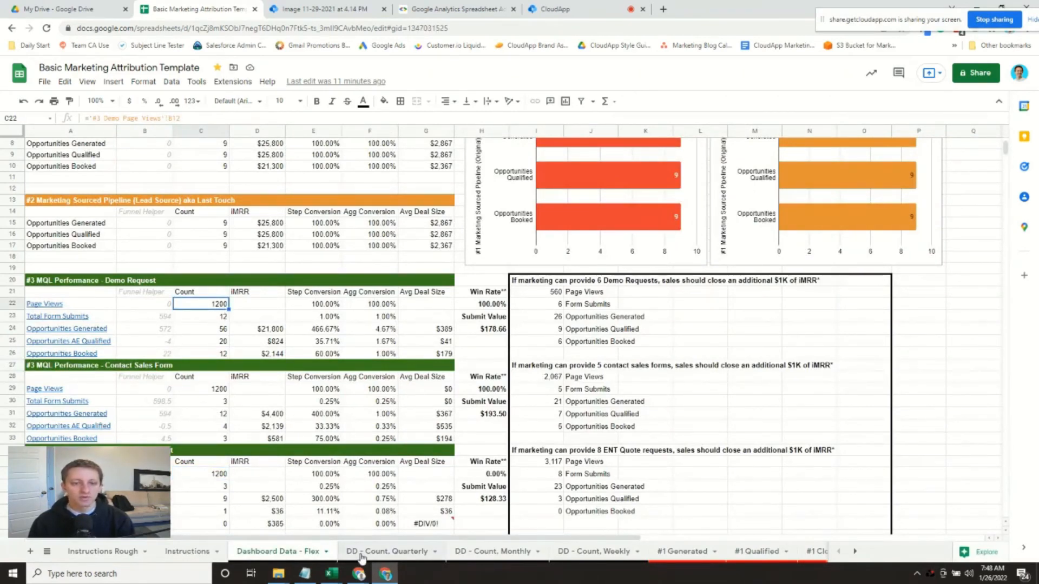
click(387, 552)
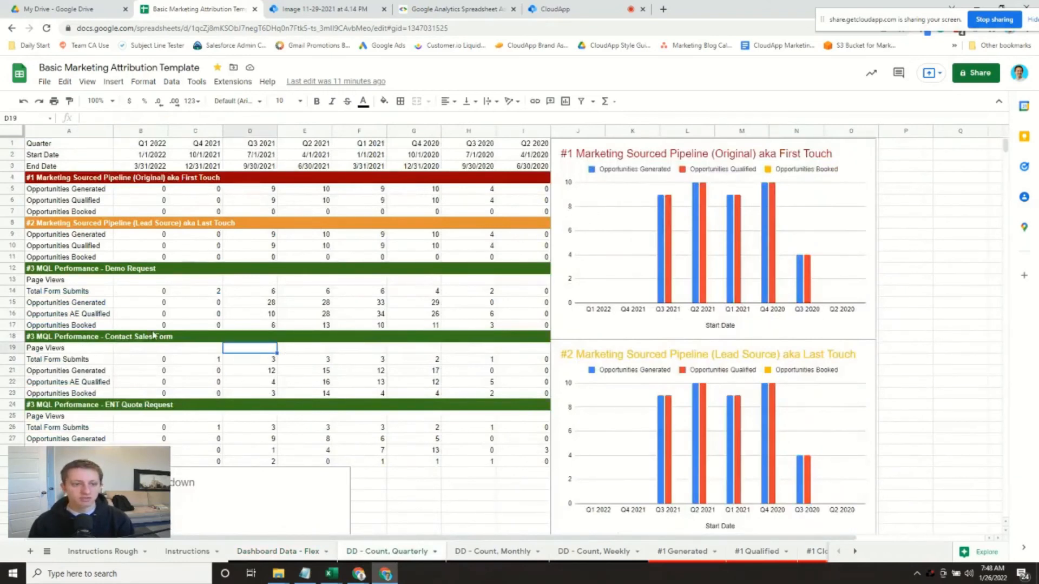
click(278, 552)
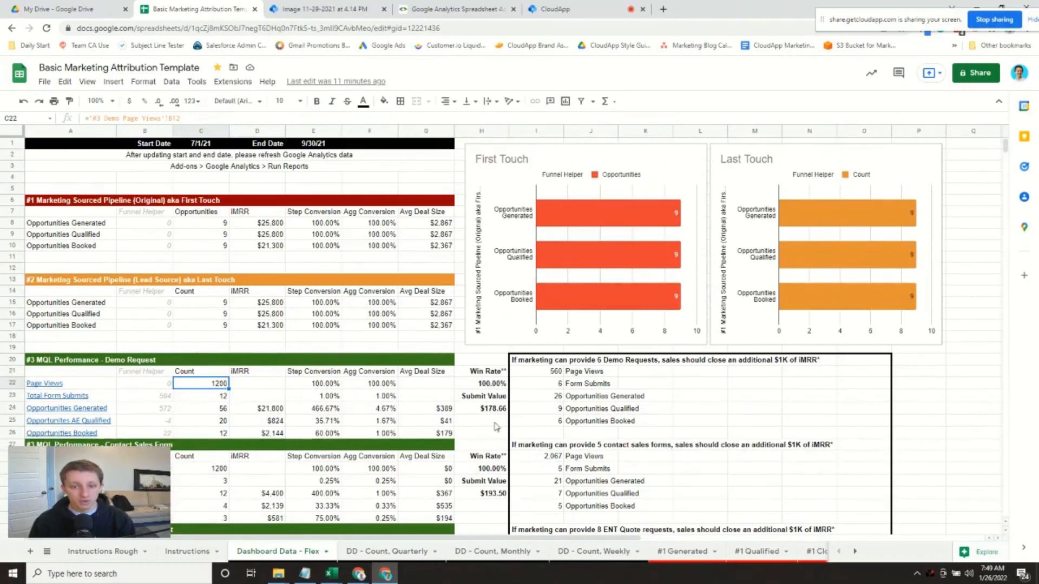
scroll(down, 3)
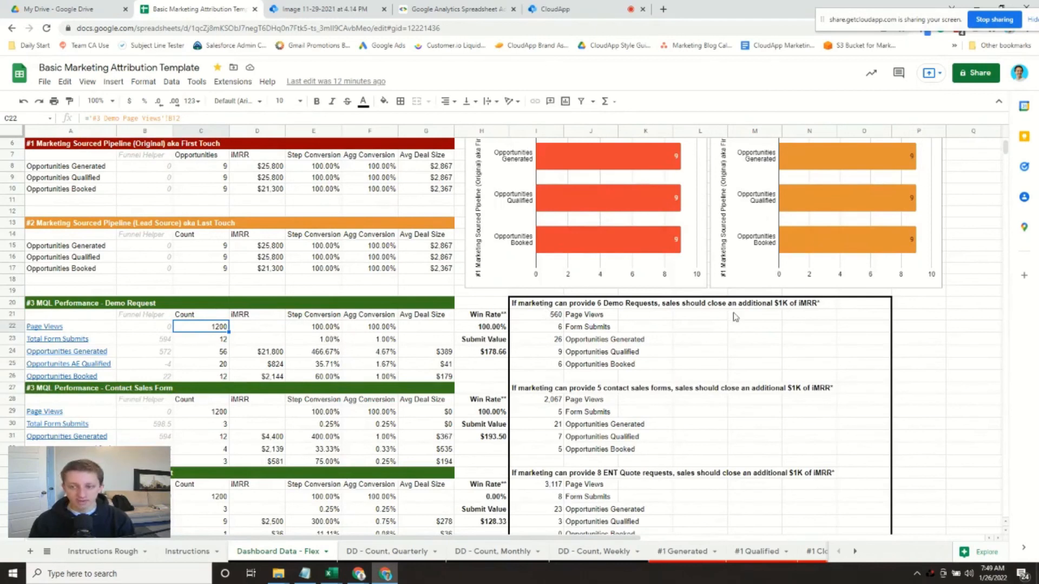
mouse_move(453, 338)
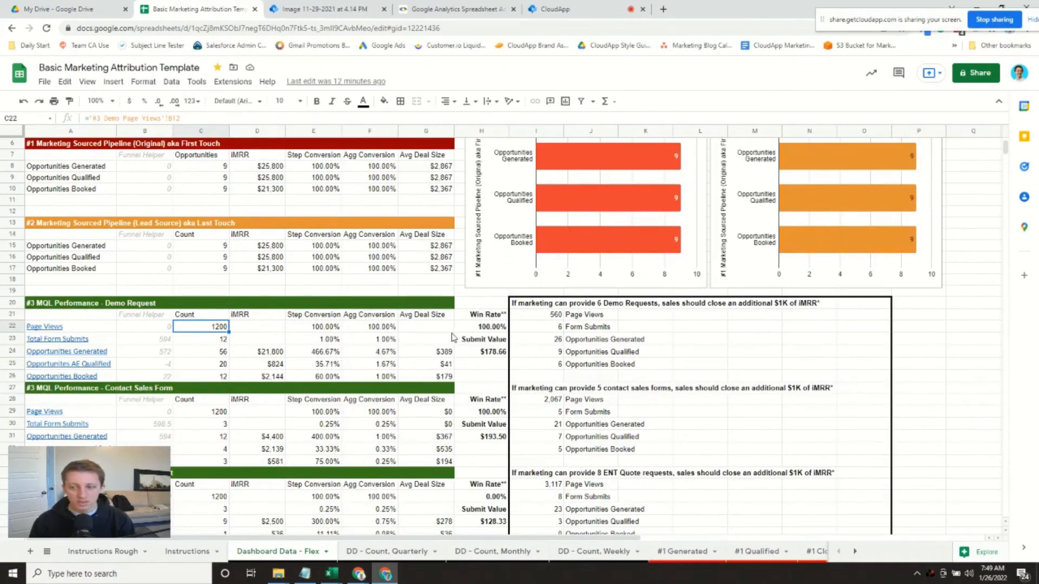